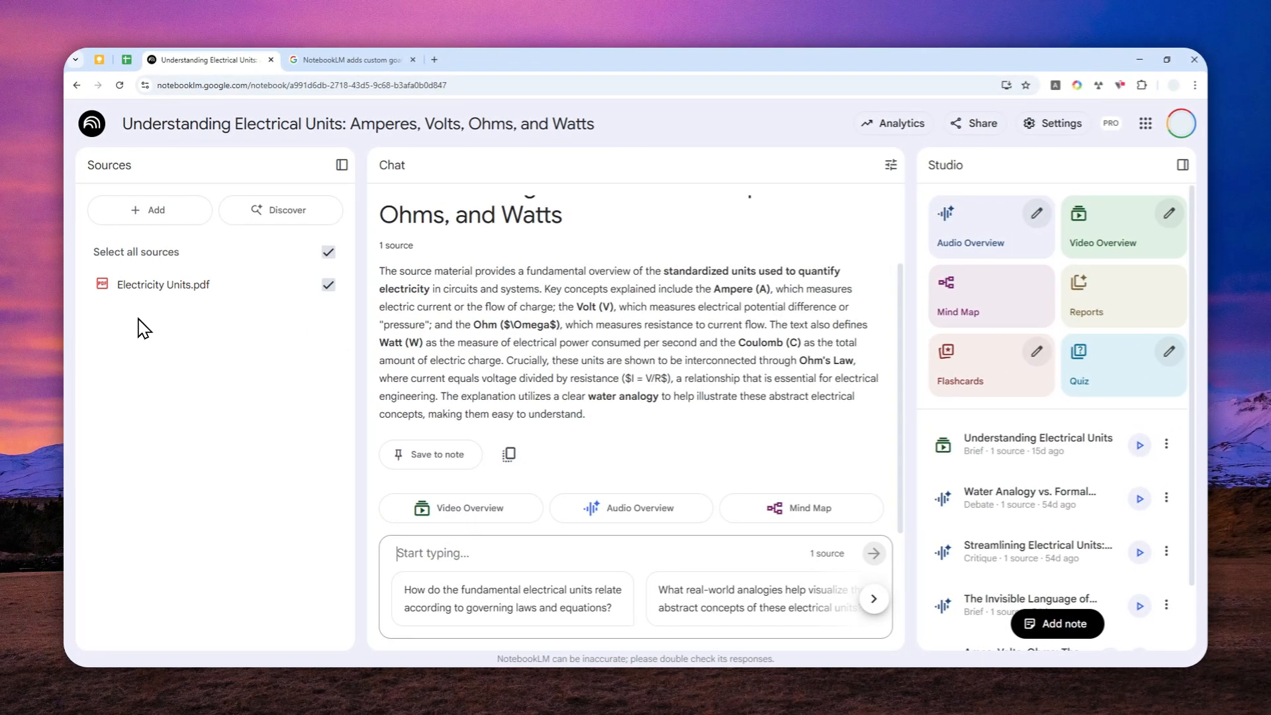
mouse_move(412, 351)
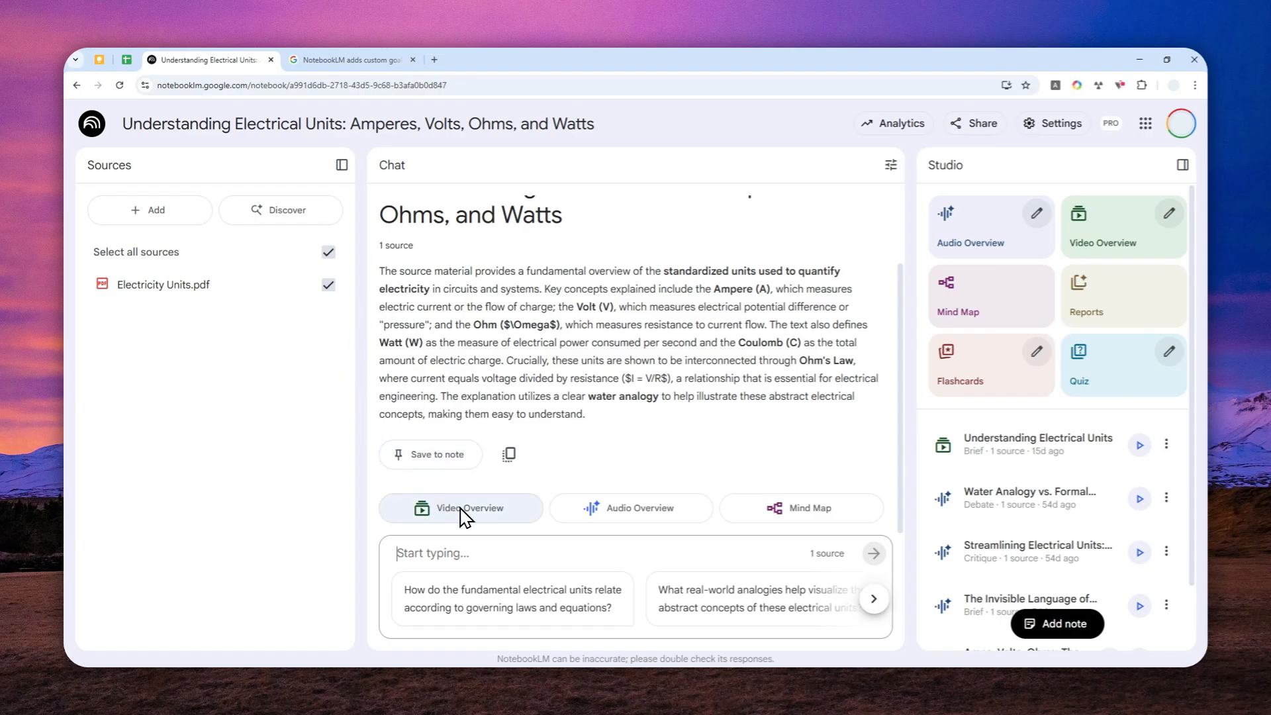
mouse_move(573, 508)
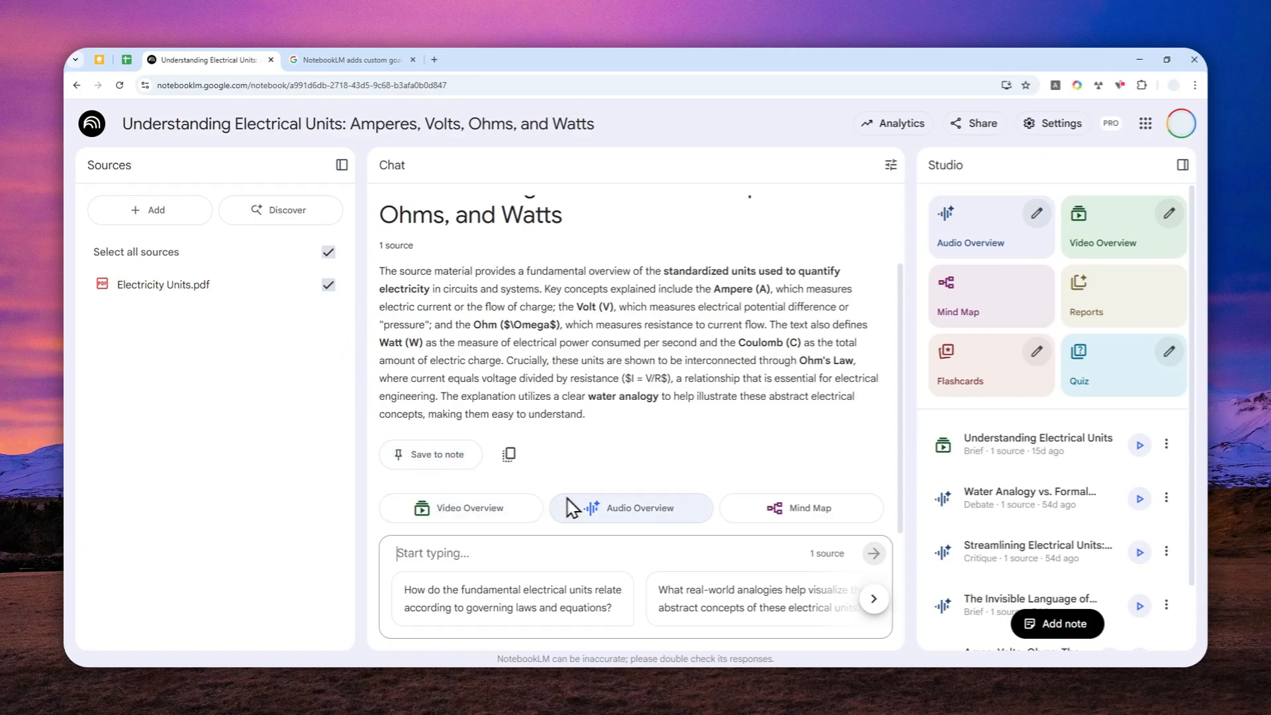
mouse_move(178, 342)
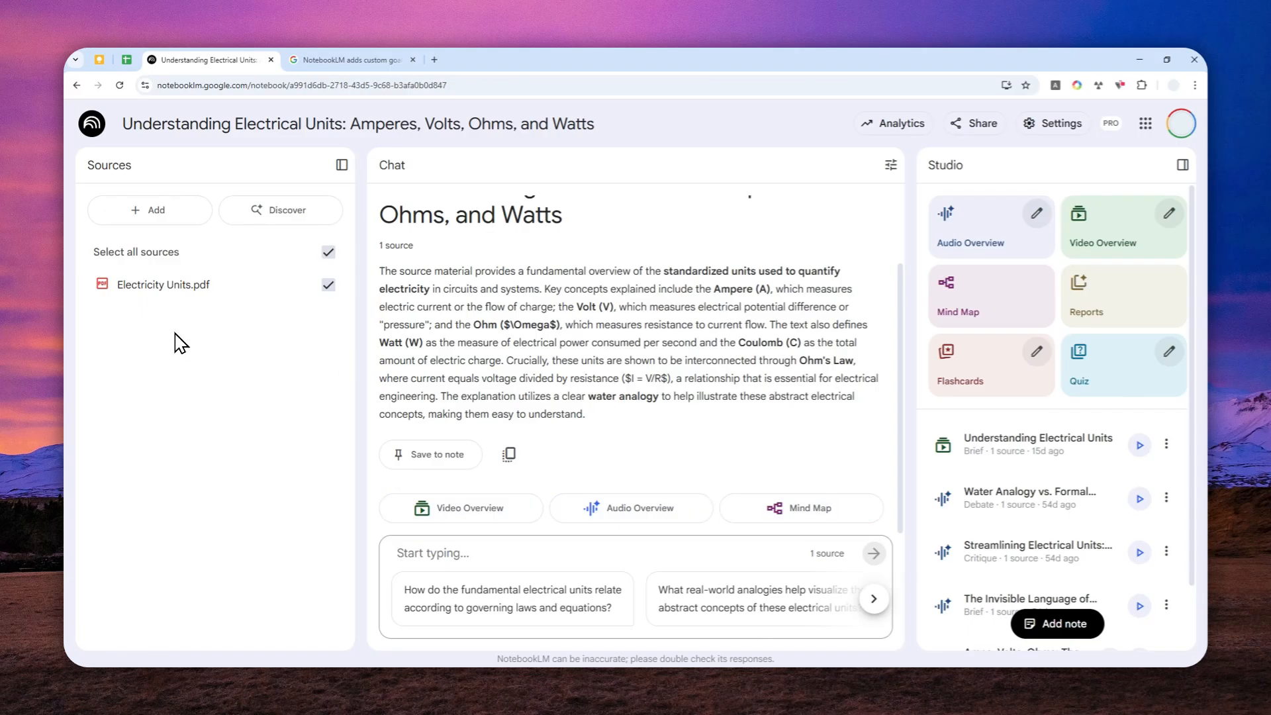
mouse_move(116, 307)
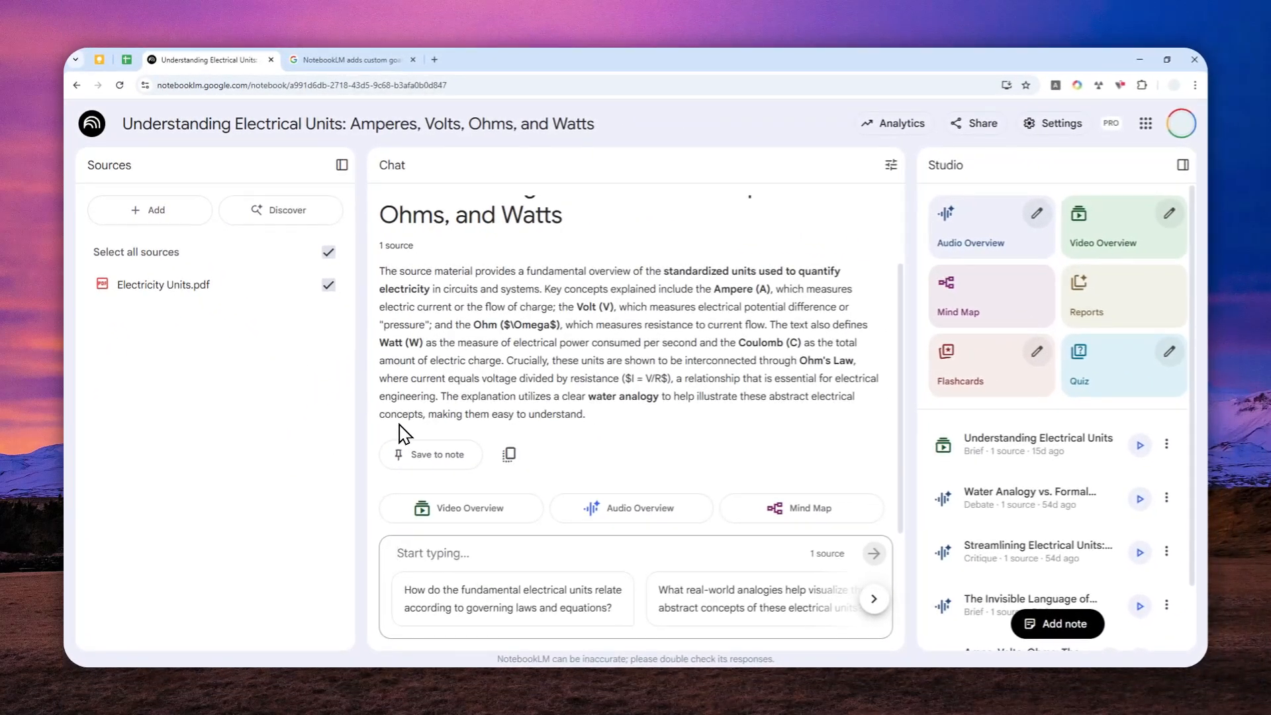
Switch to the 'NotebookLM adds custom goals' blog article tab.
click(350, 59)
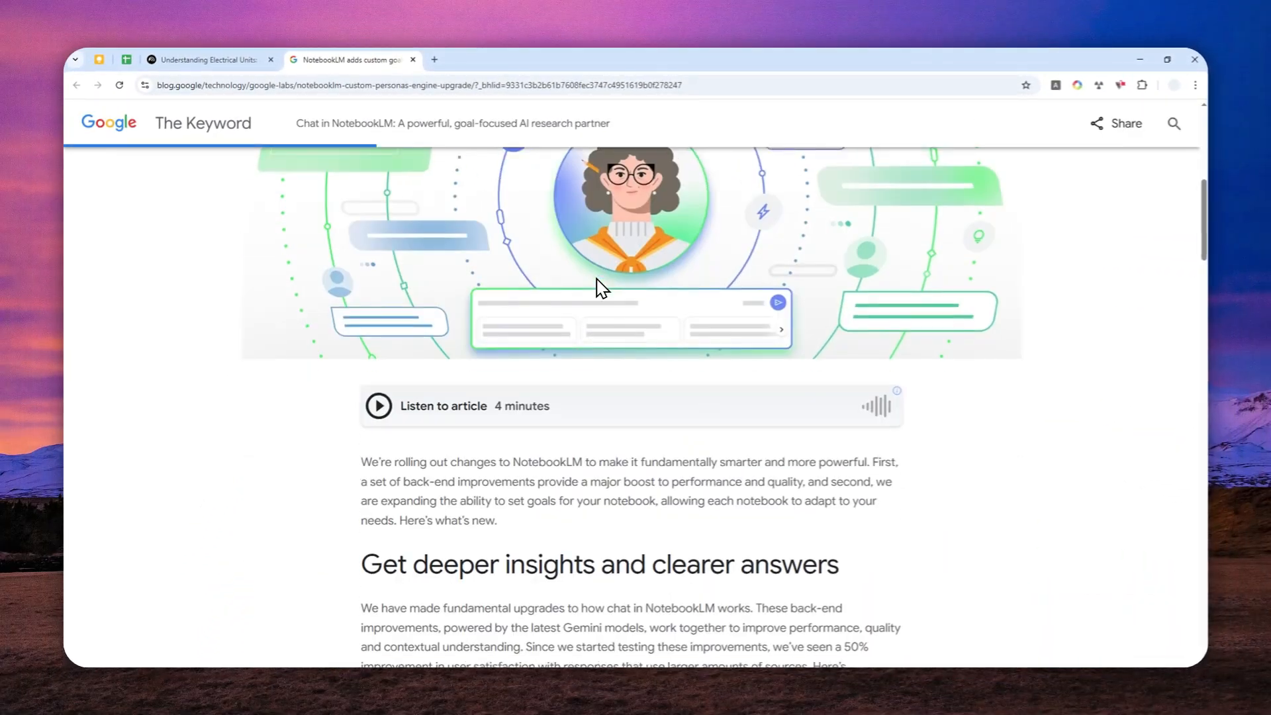
Read down to the 'Personalize your chat with goals' examples, then return to the notebook.
scroll(down, 3)
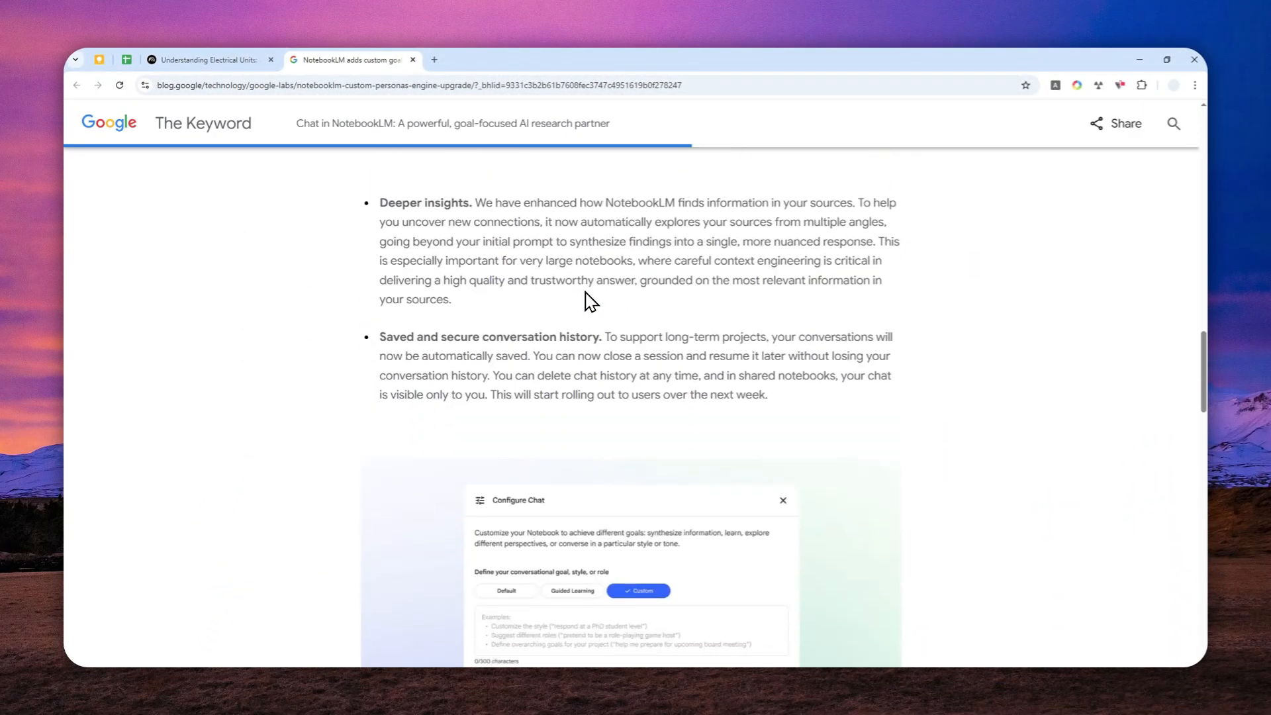
scroll(down, 3)
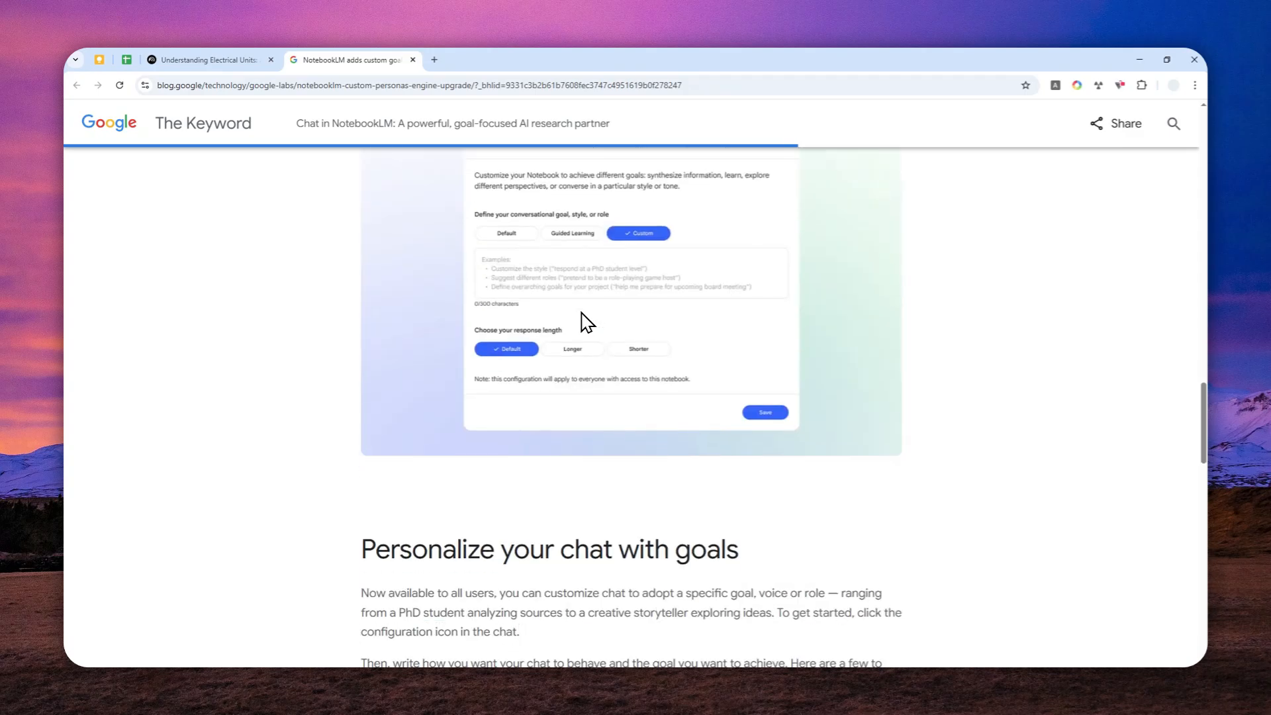
scroll(down, 3)
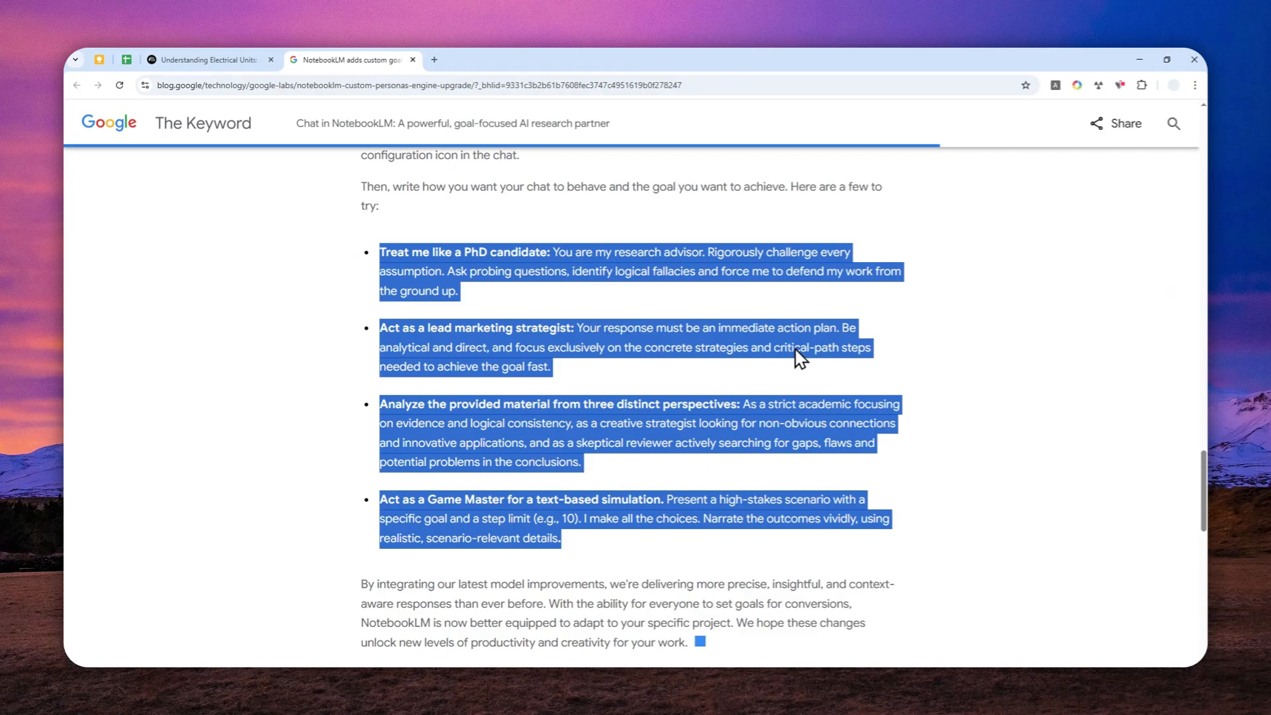
mouse_move(604, 347)
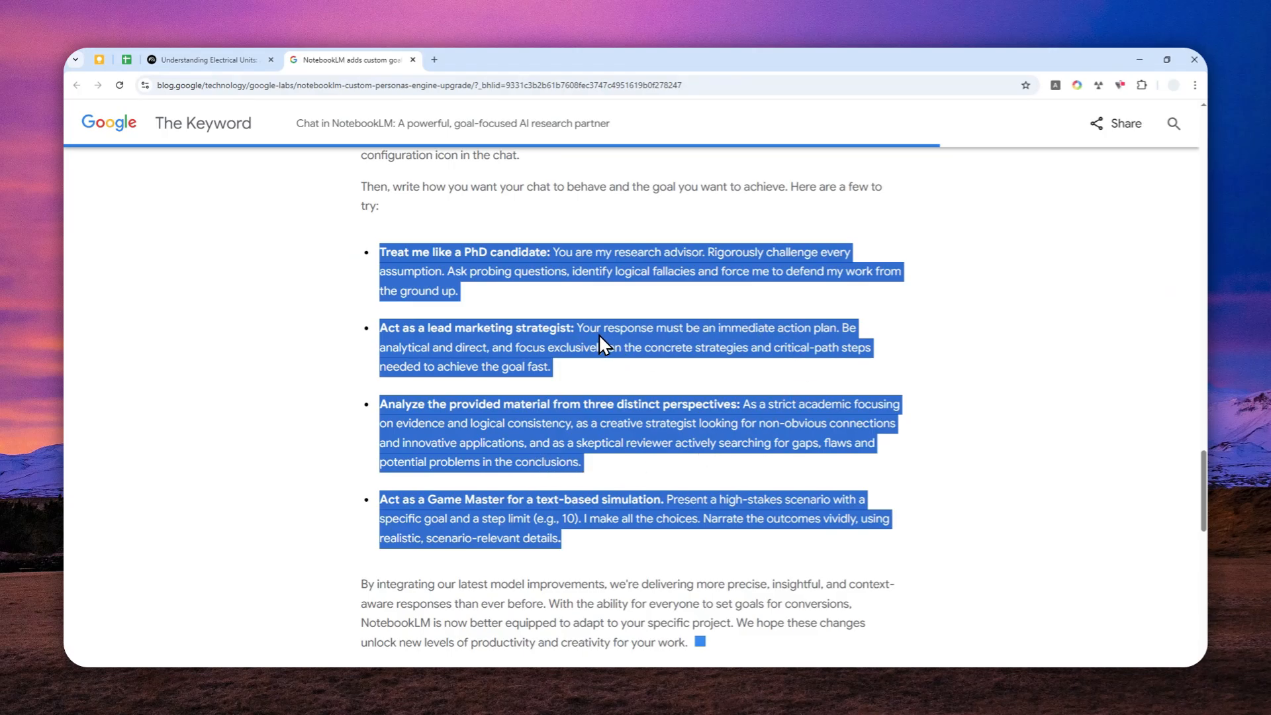
click(205, 58)
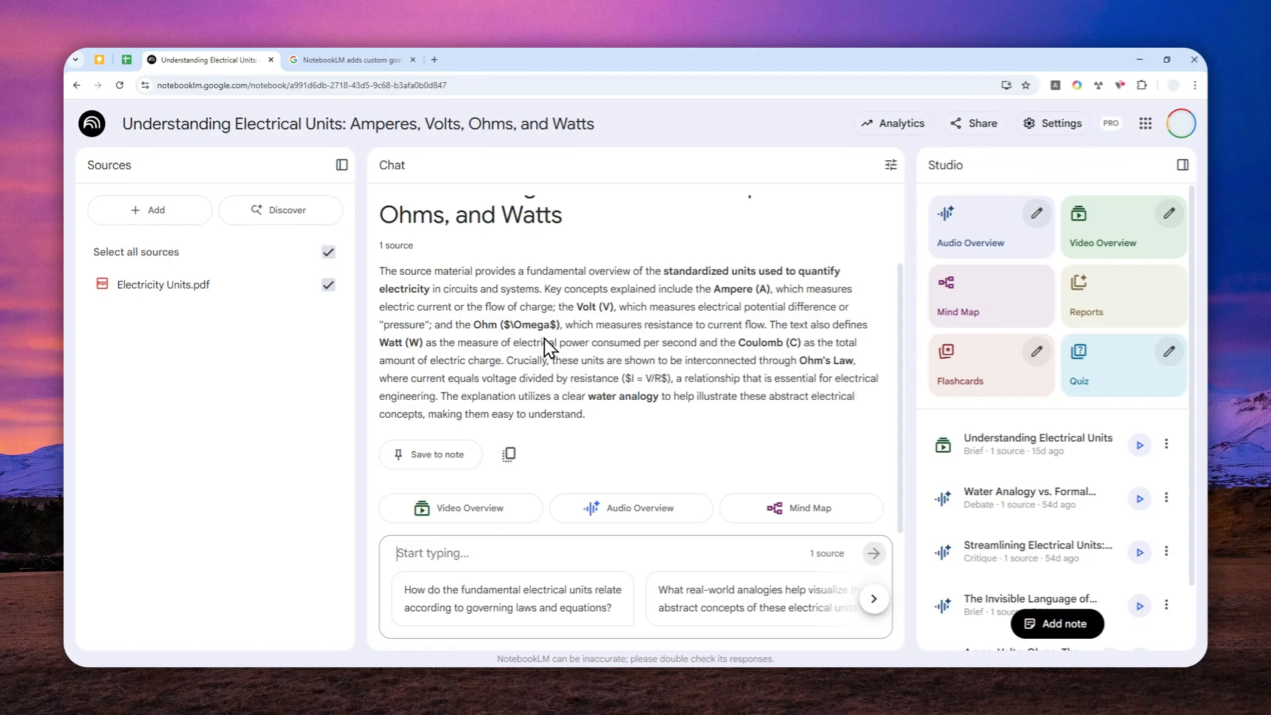
mouse_move(430, 454)
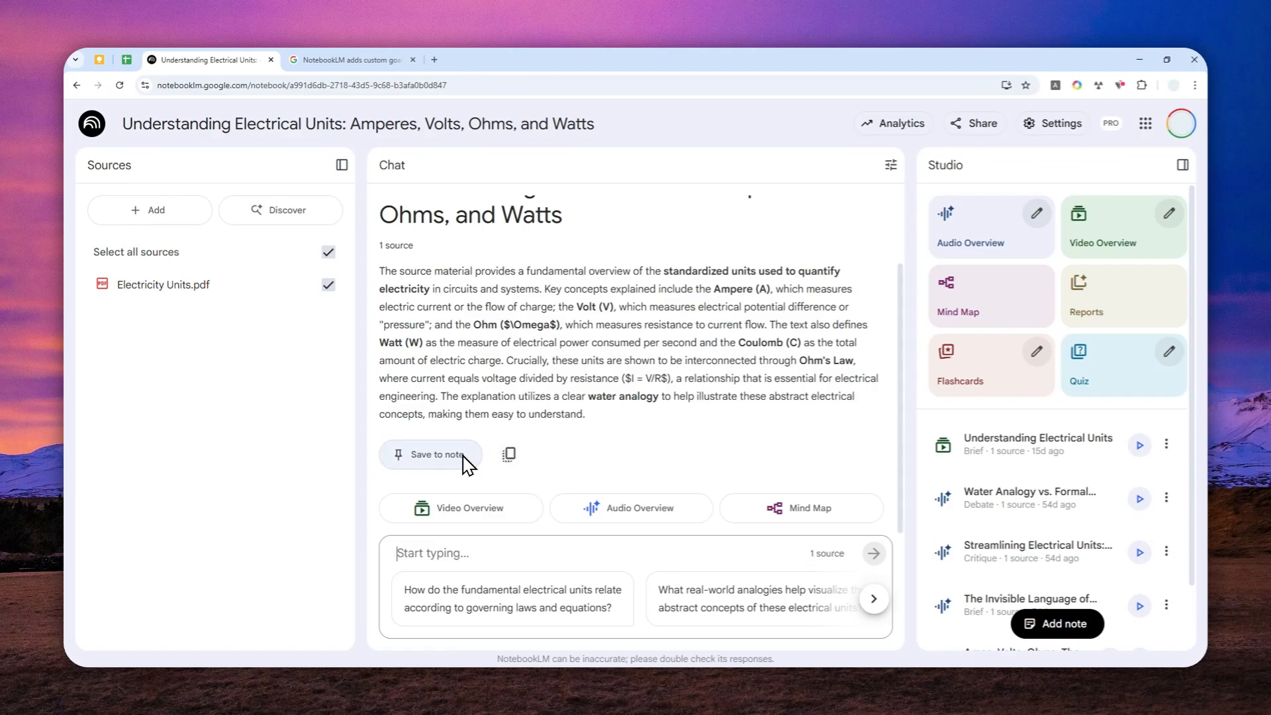
mouse_move(441, 563)
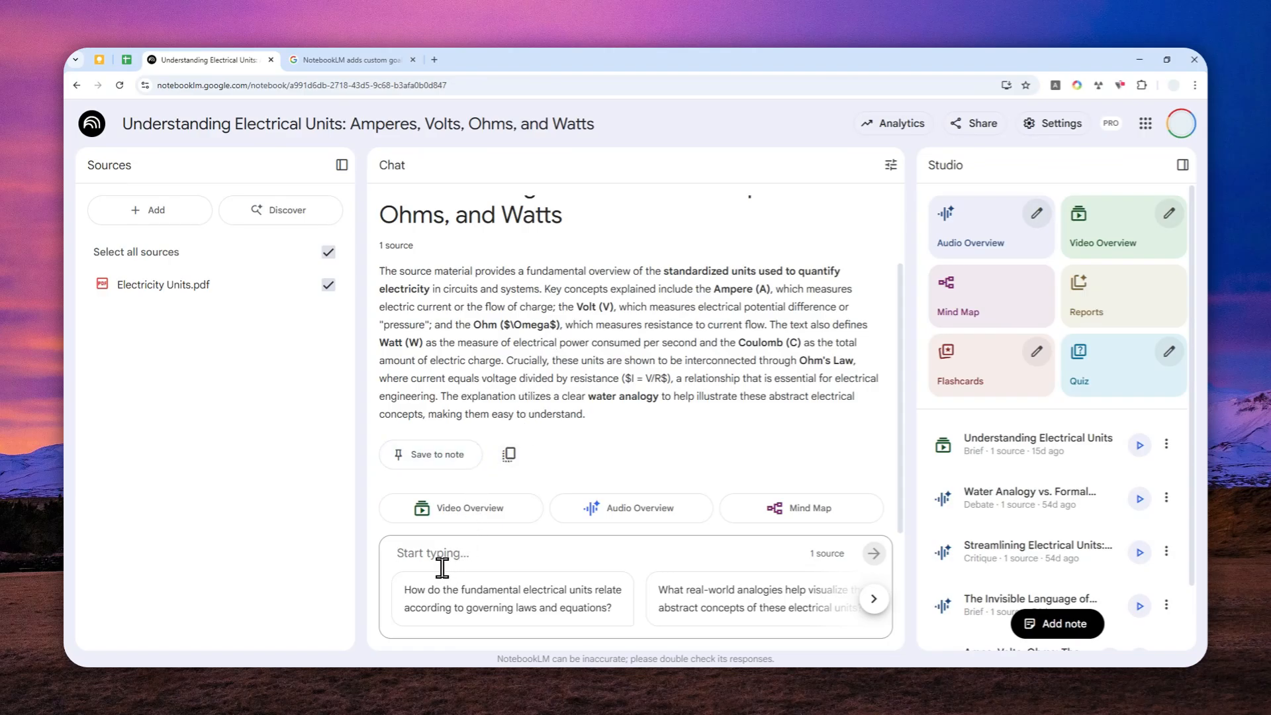
Ask the chat 'what is voltage?' and read through the detailed reply.
text(what is voltage?)
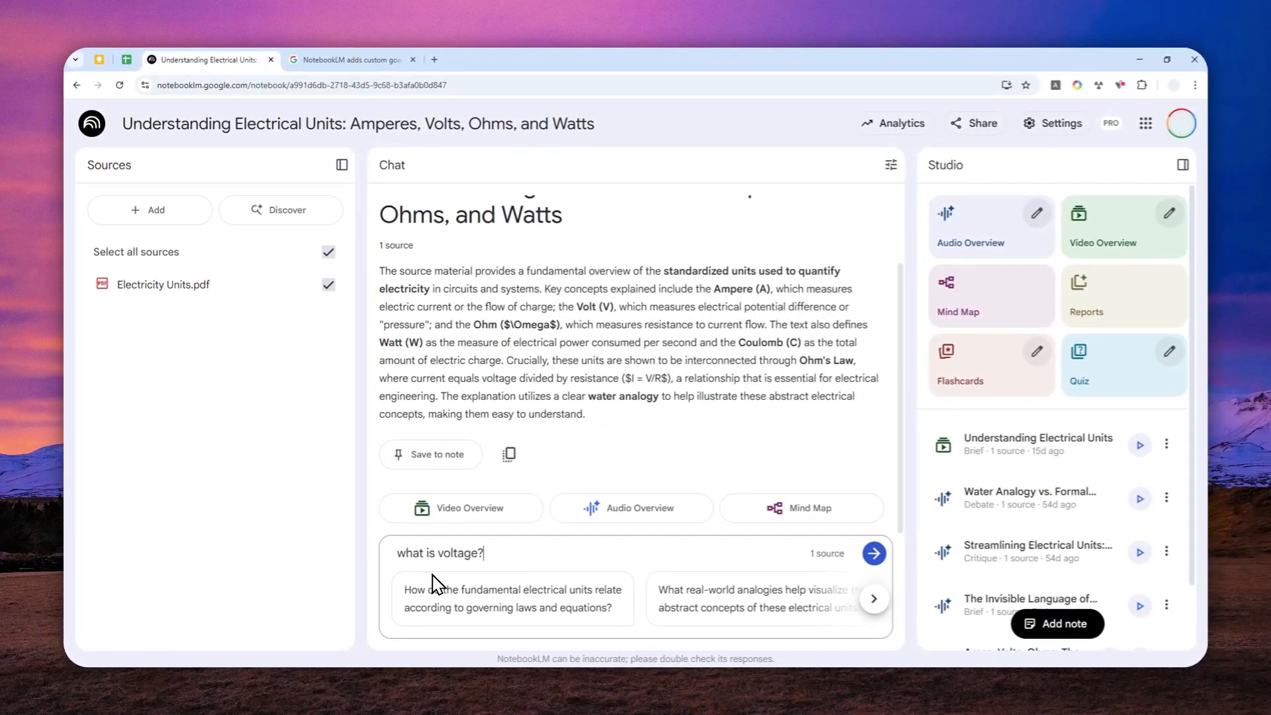
click(874, 553)
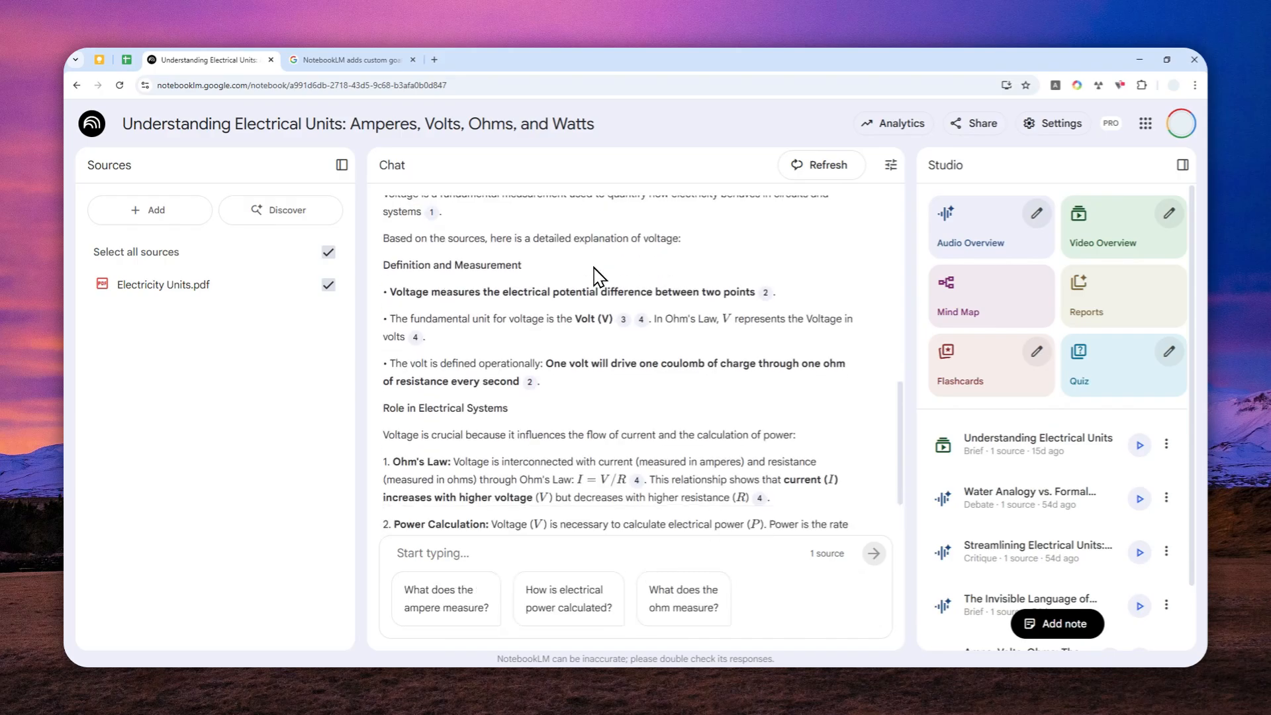
scroll(down, 3)
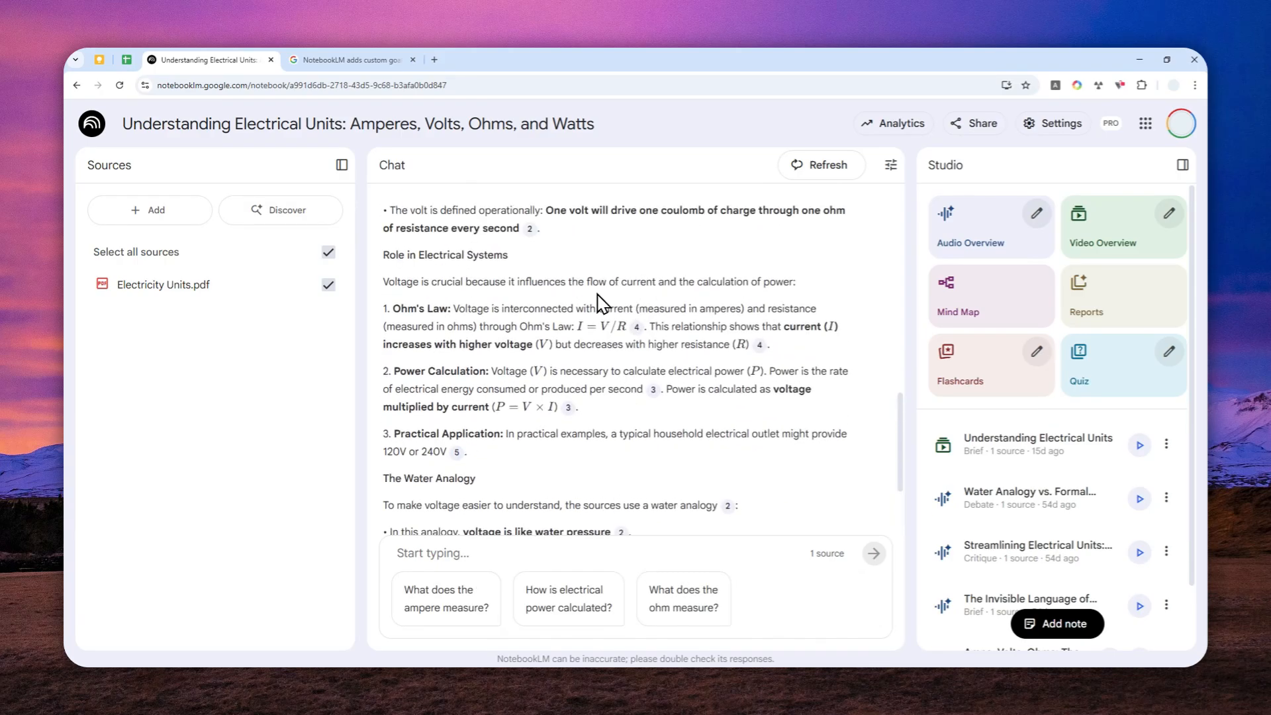
scroll(up, 3)
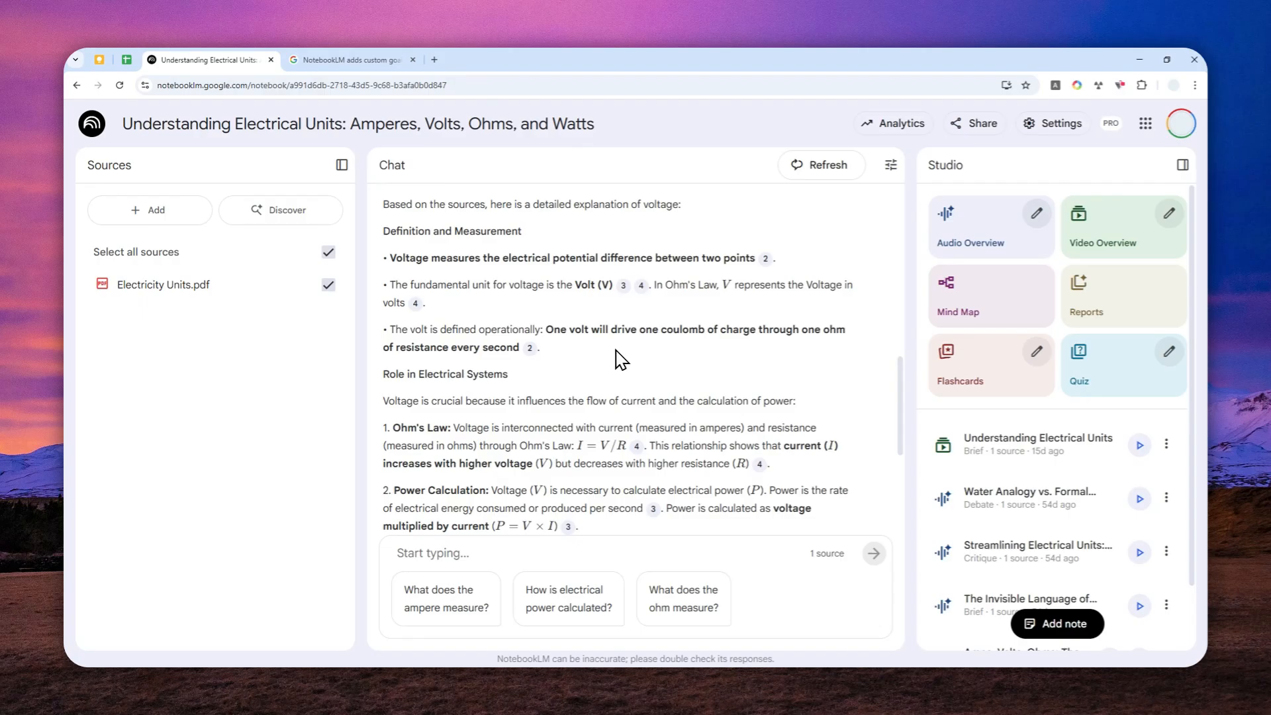
mouse_move(600, 341)
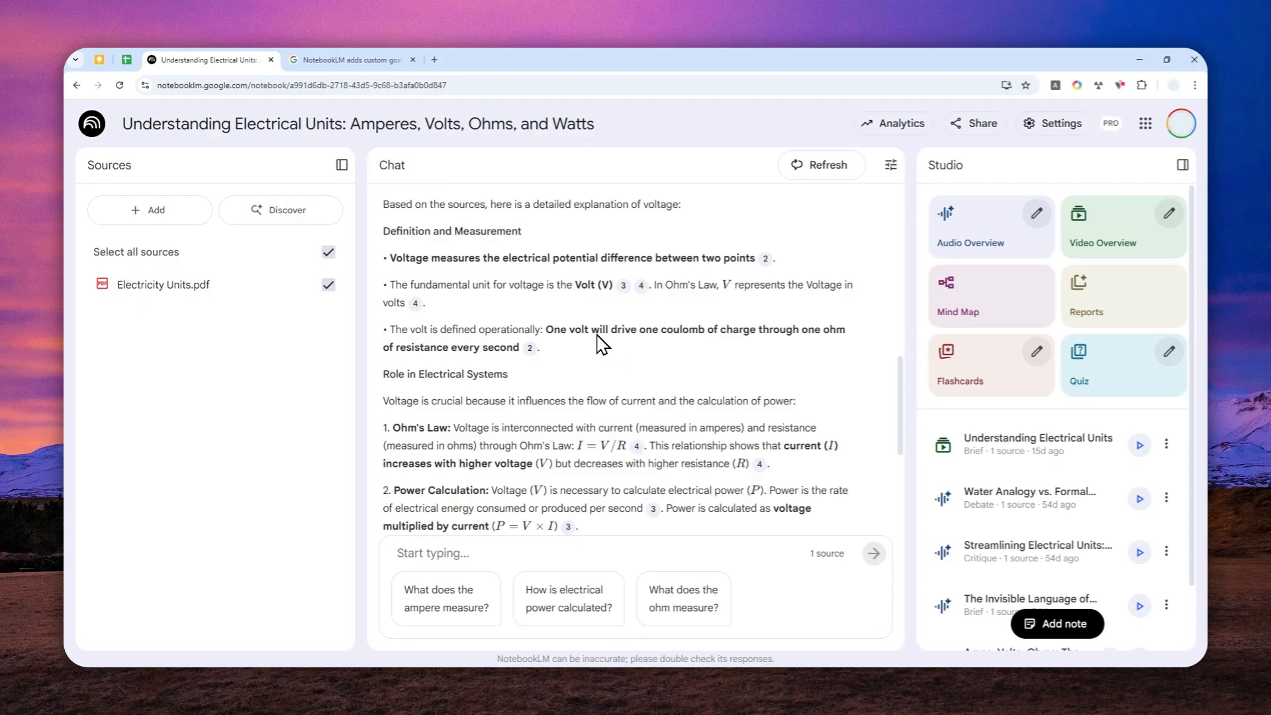
mouse_move(603, 374)
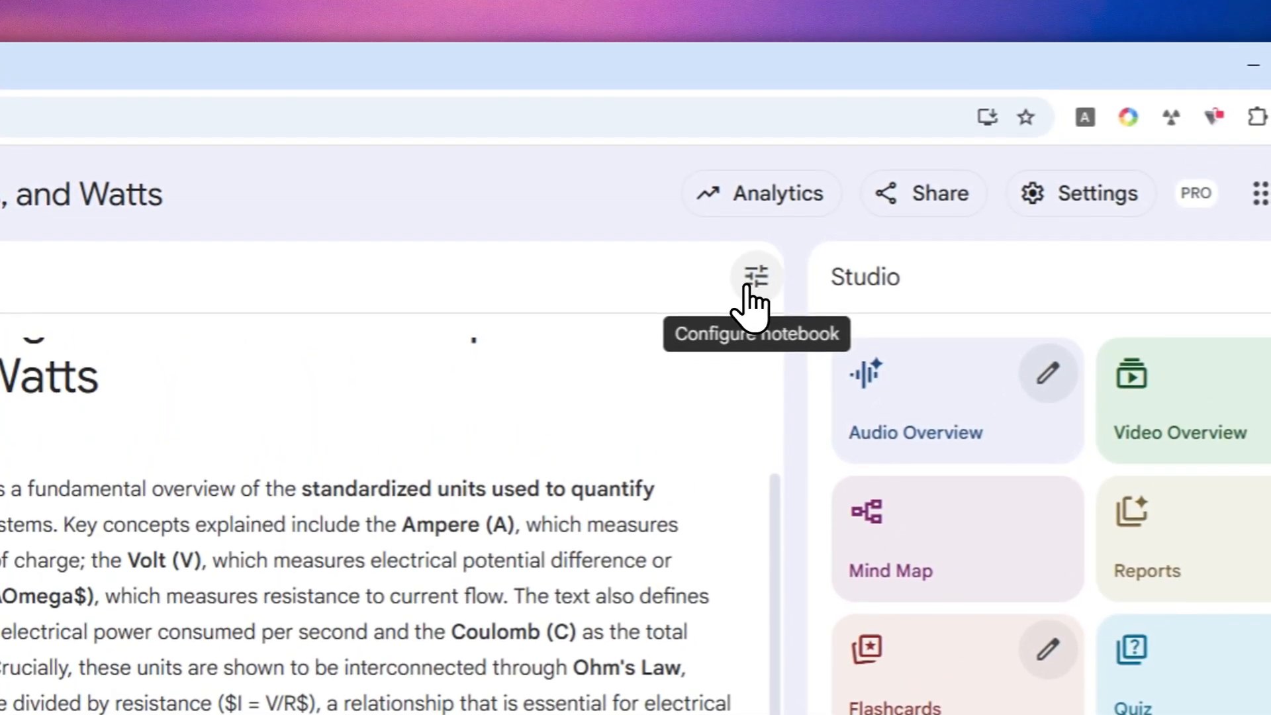
Set a Custom chat goal (explain like I'm 6, likes cycling) with Shorter responses.
click(754, 277)
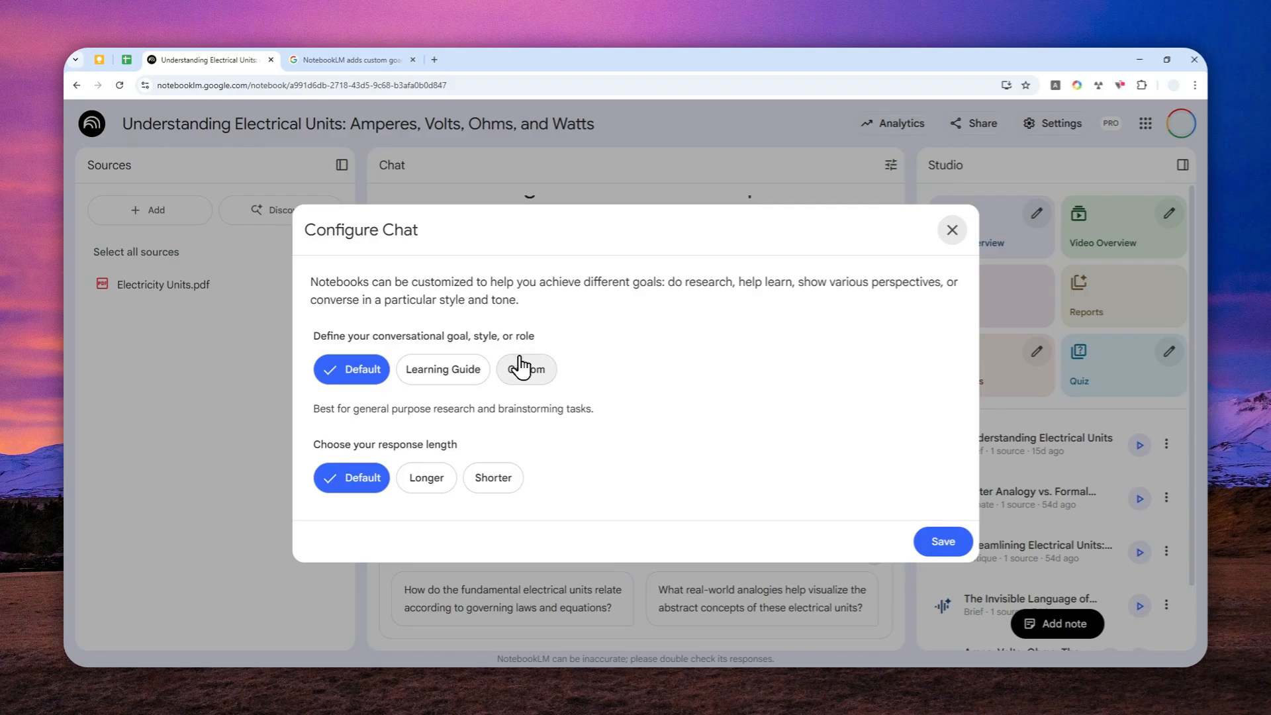
click(527, 369)
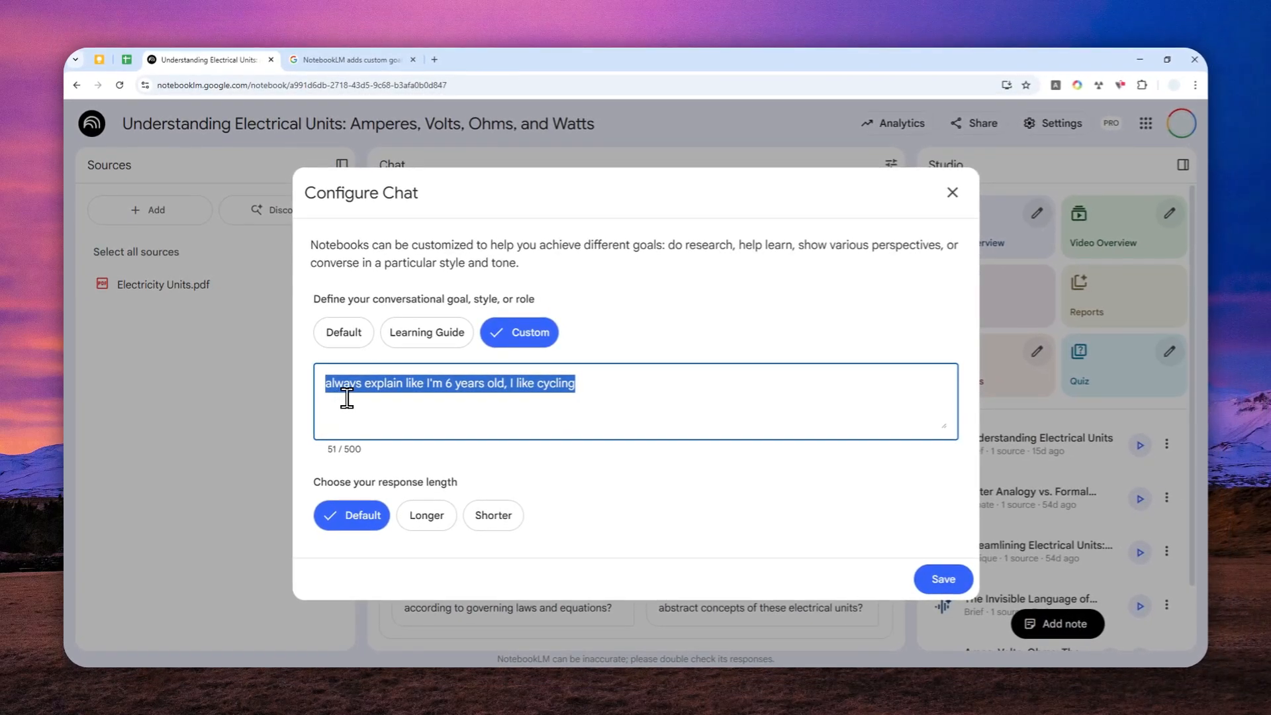
mouse_move(491, 393)
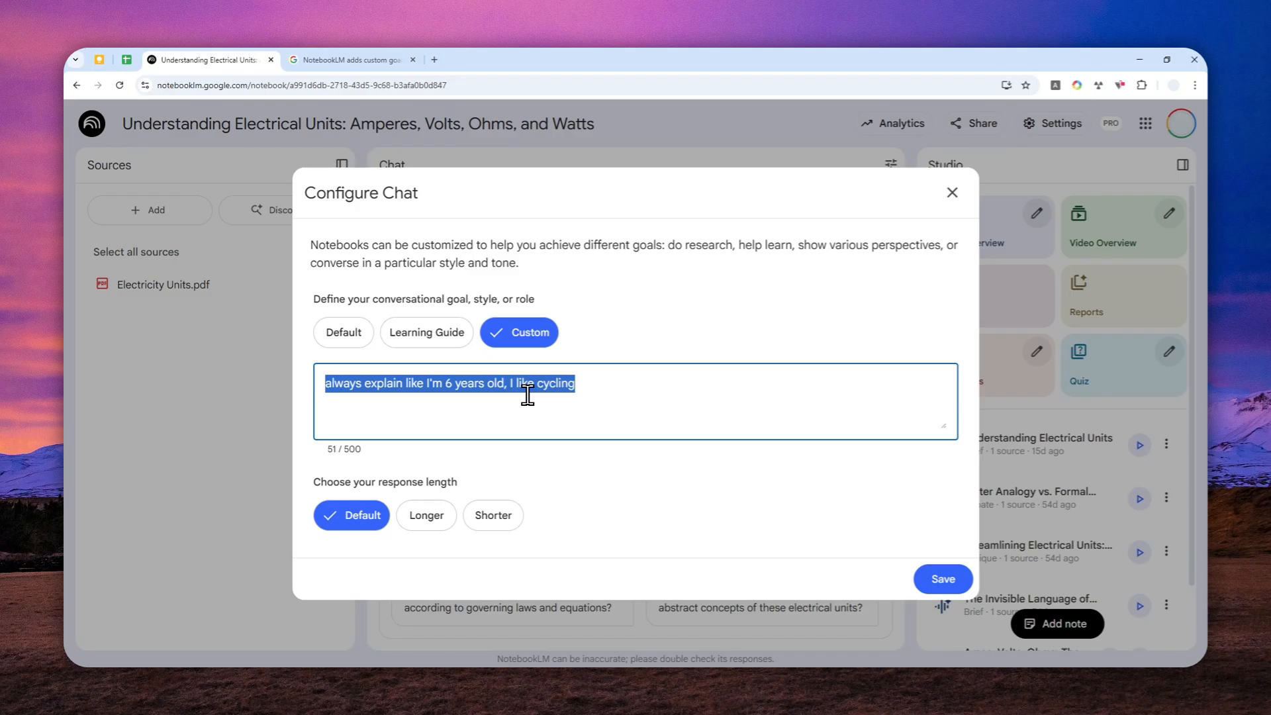
mouse_move(583, 397)
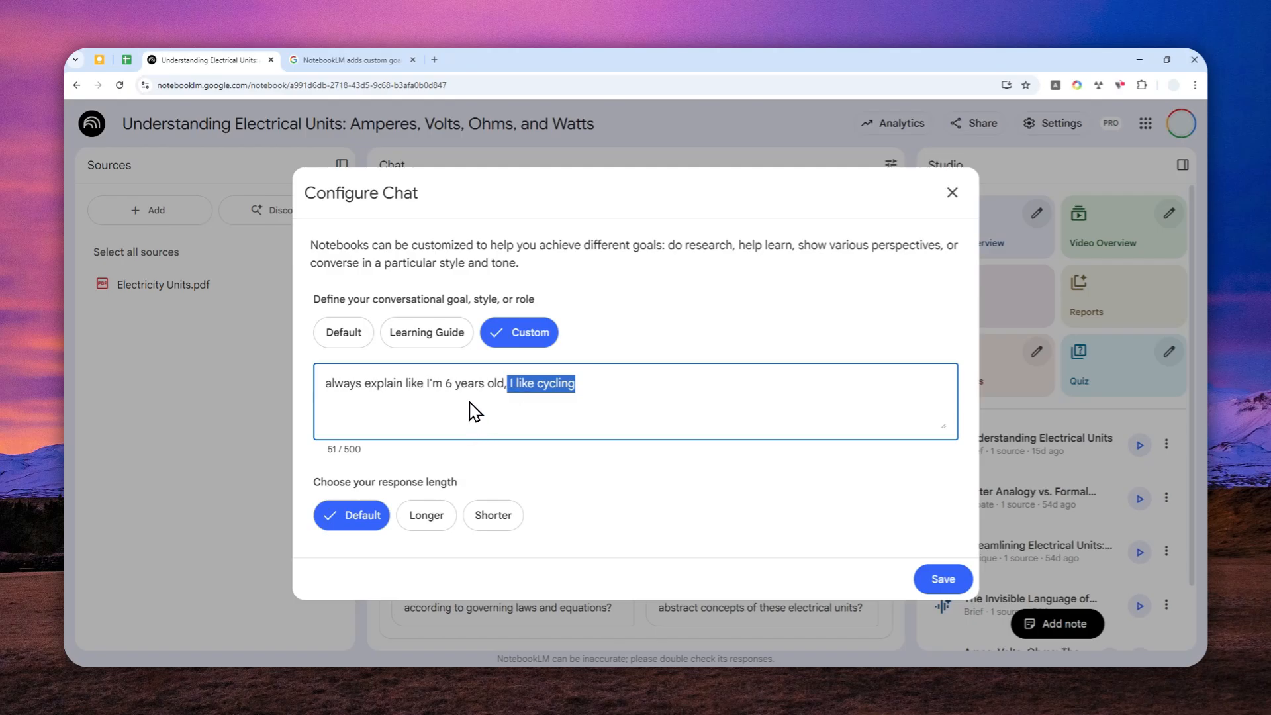
mouse_move(426, 515)
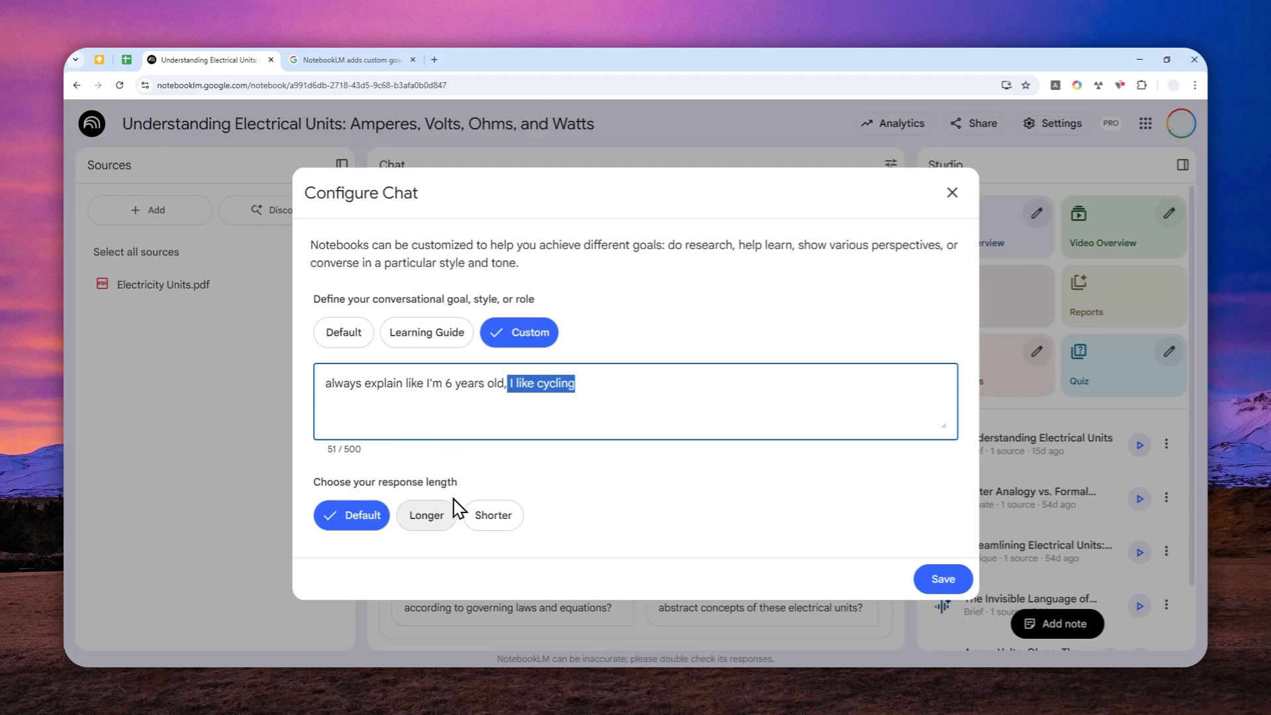
click(491, 515)
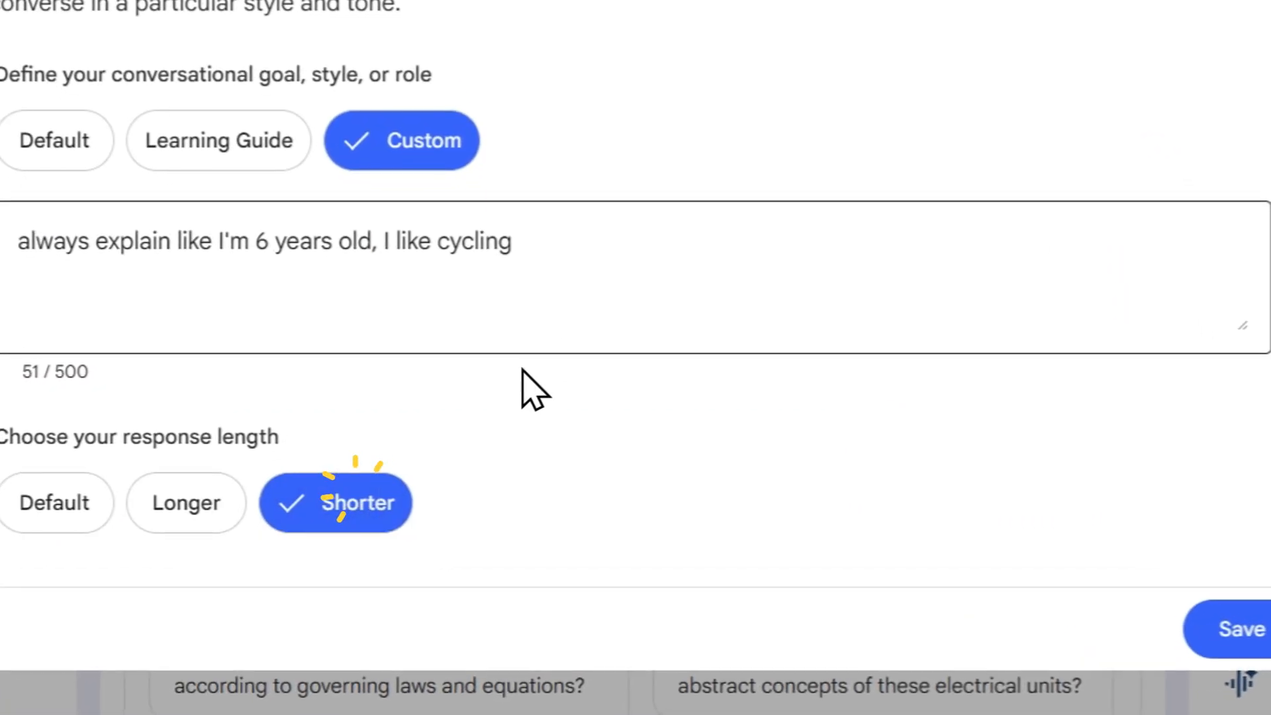
click(1231, 629)
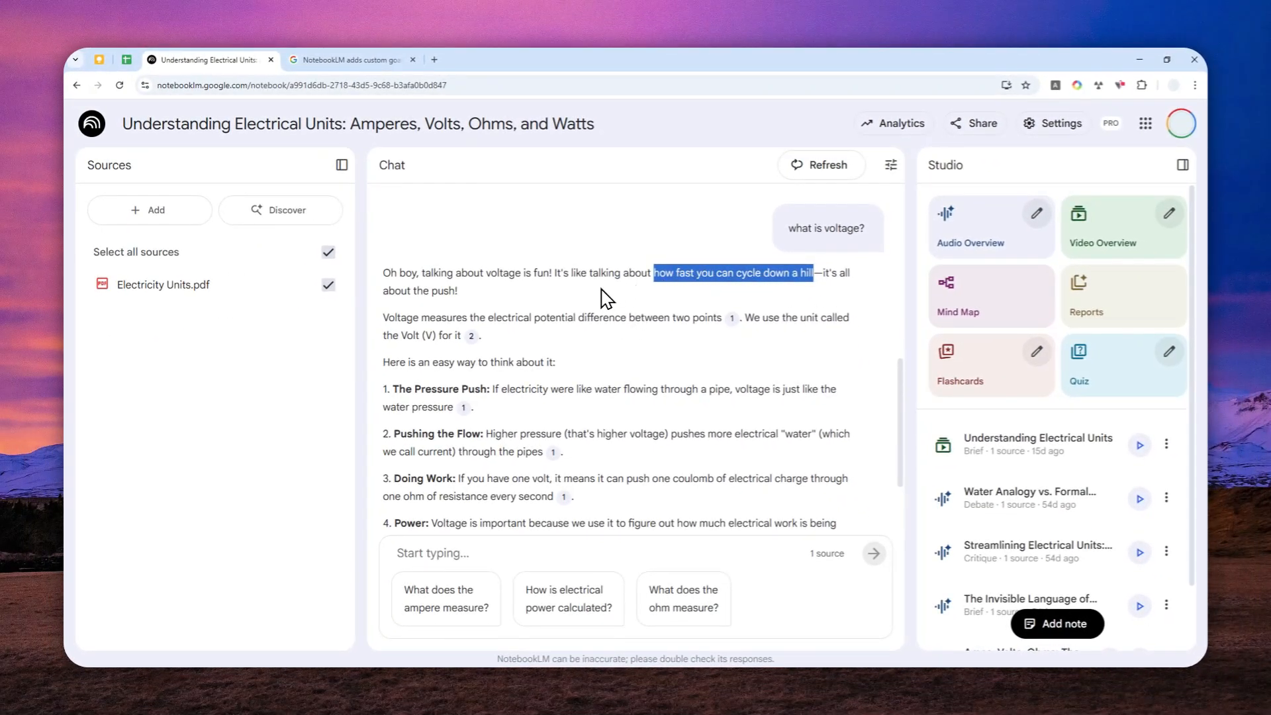
Read the cycling-themed voltage answer, then switch to the blog article.
scroll(down, 3)
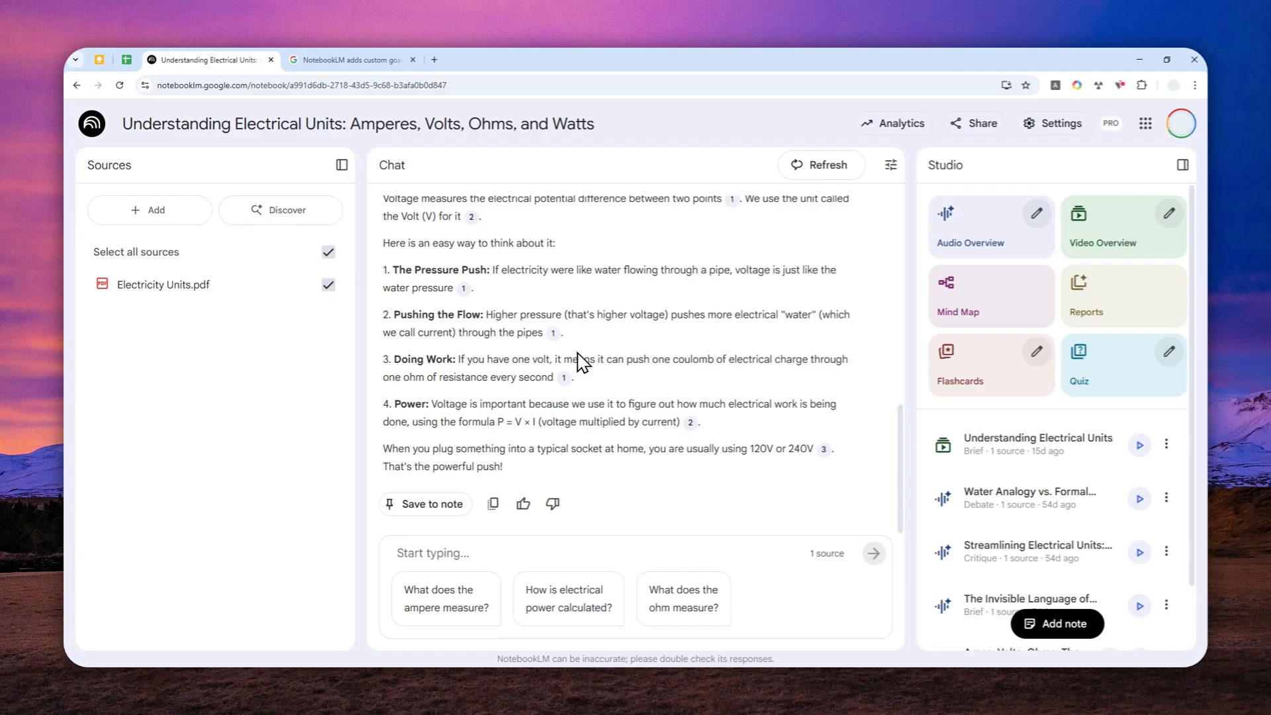
mouse_move(959, 364)
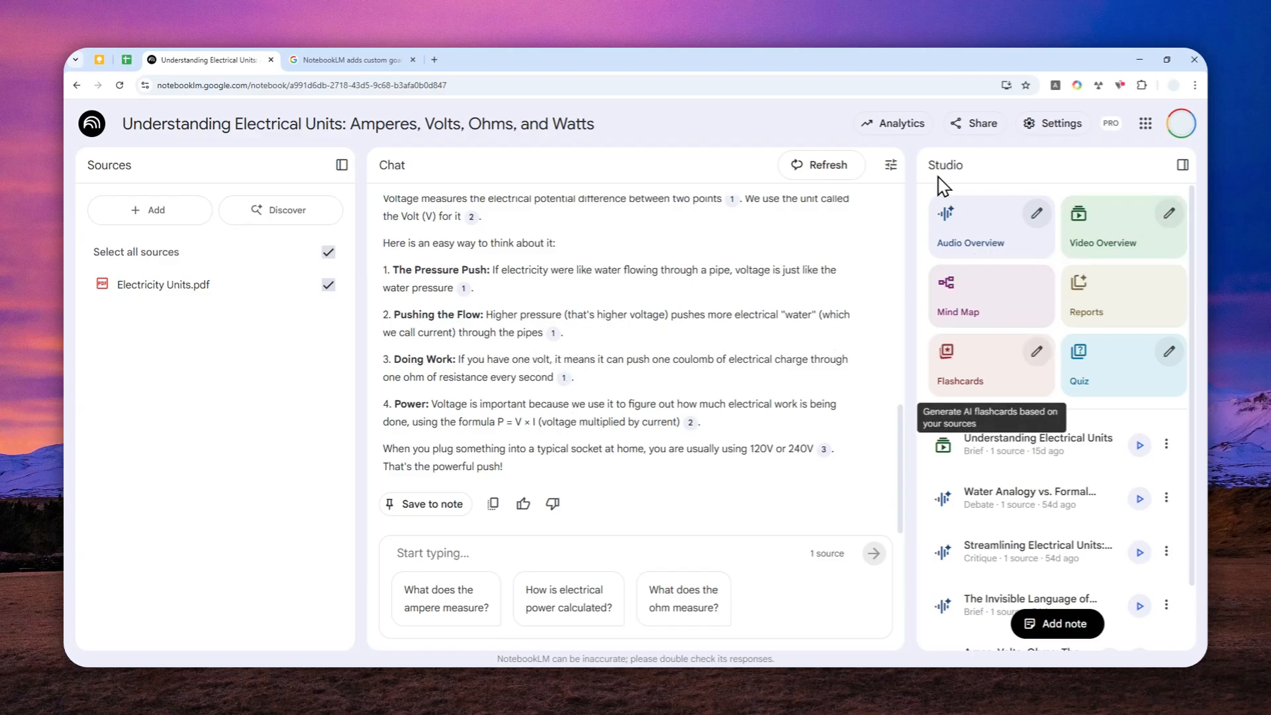
click(889, 165)
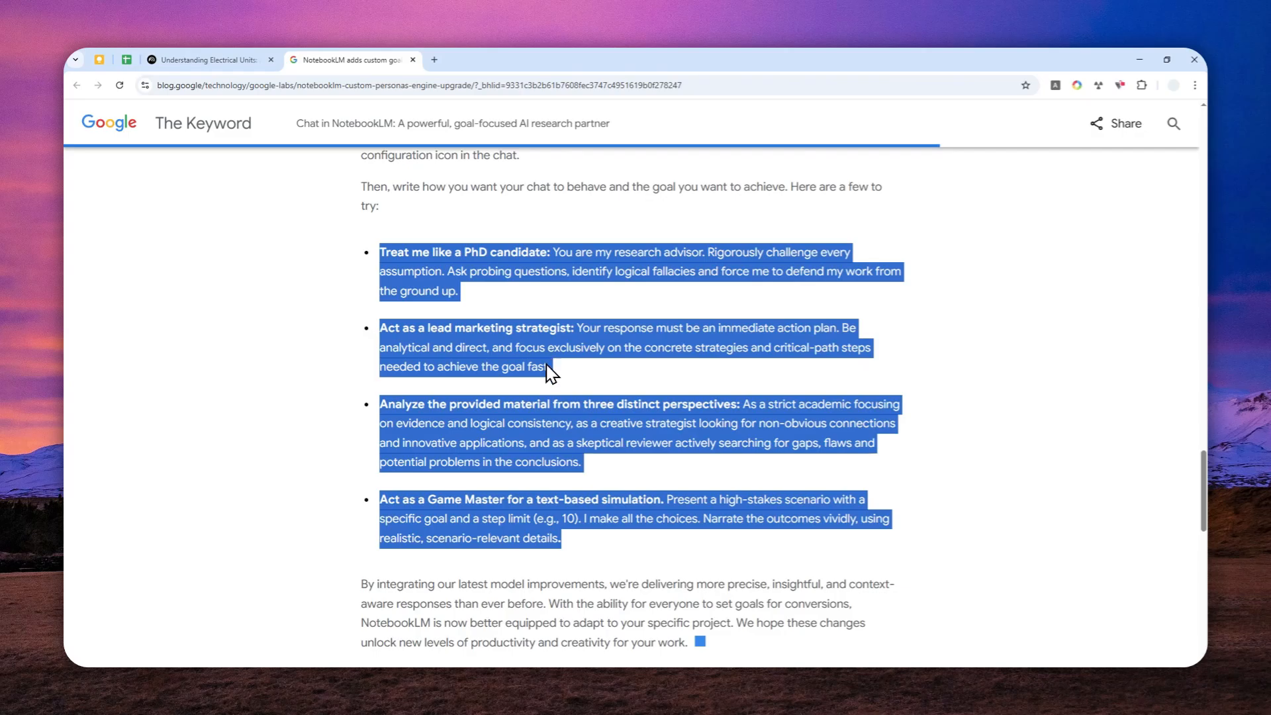
mouse_move(519, 403)
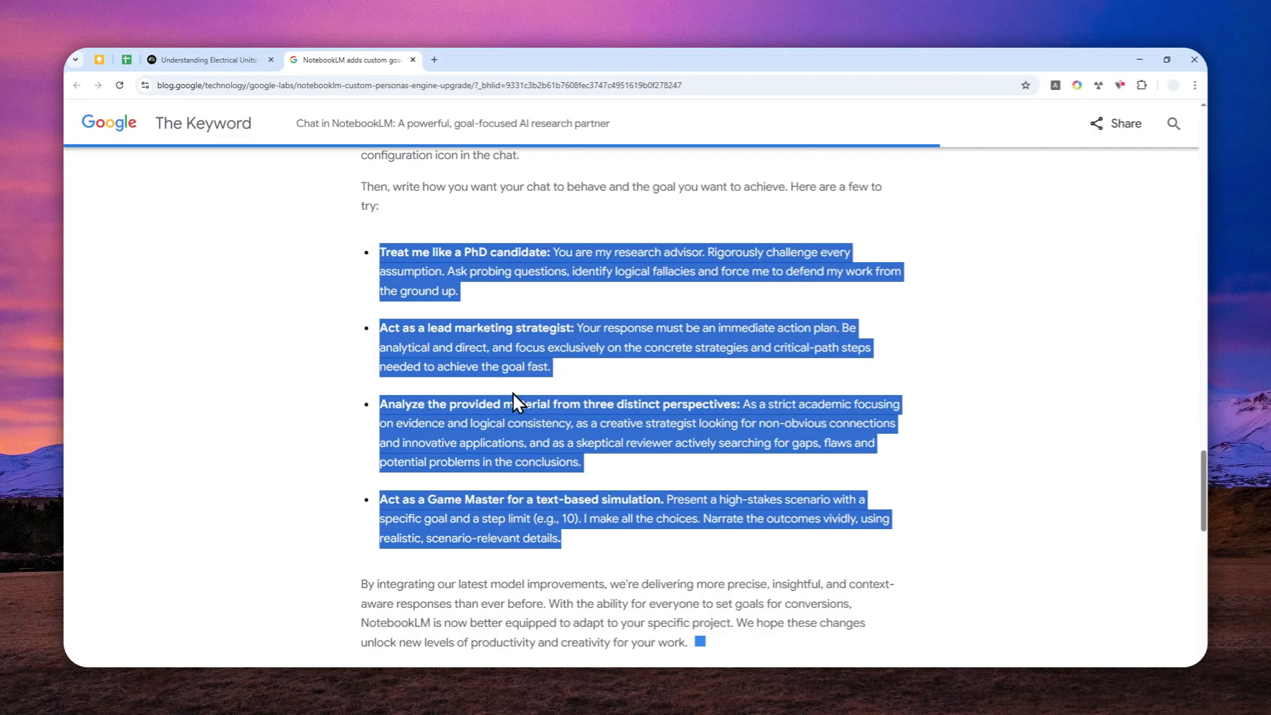
Return to the notebook's kid-friendly, cycling-themed voltage answer.
click(211, 59)
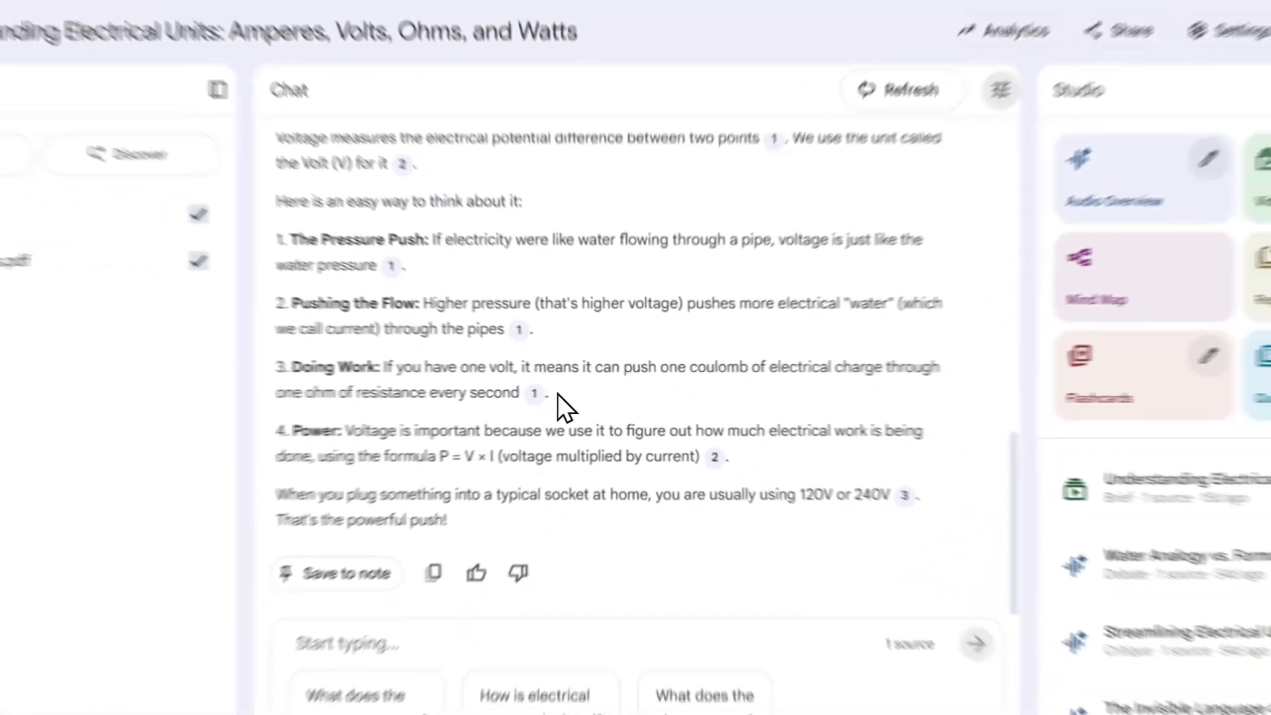